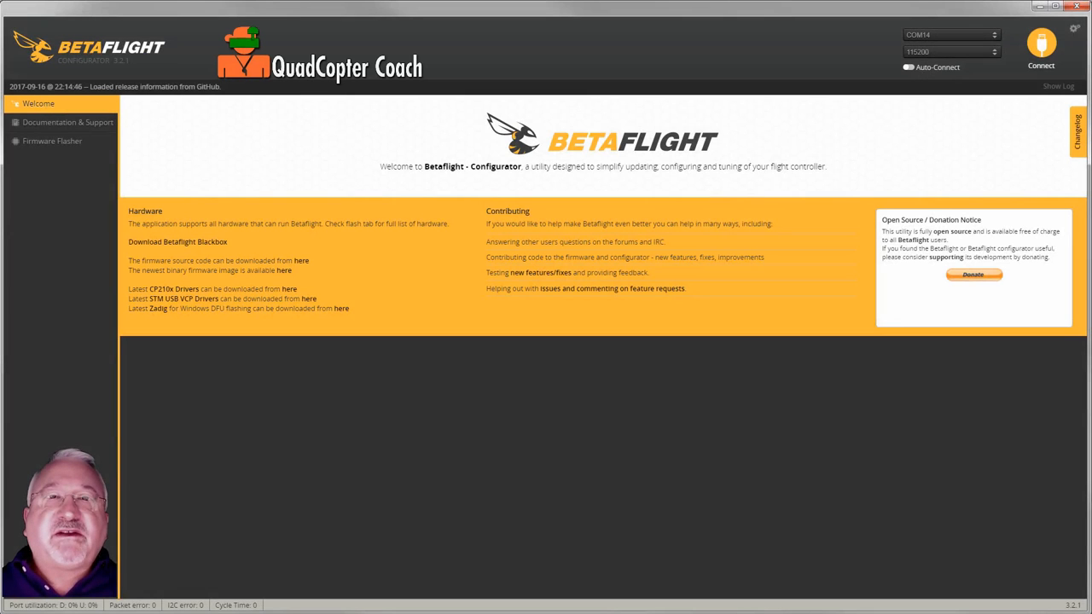
mouse_move(527, 522)
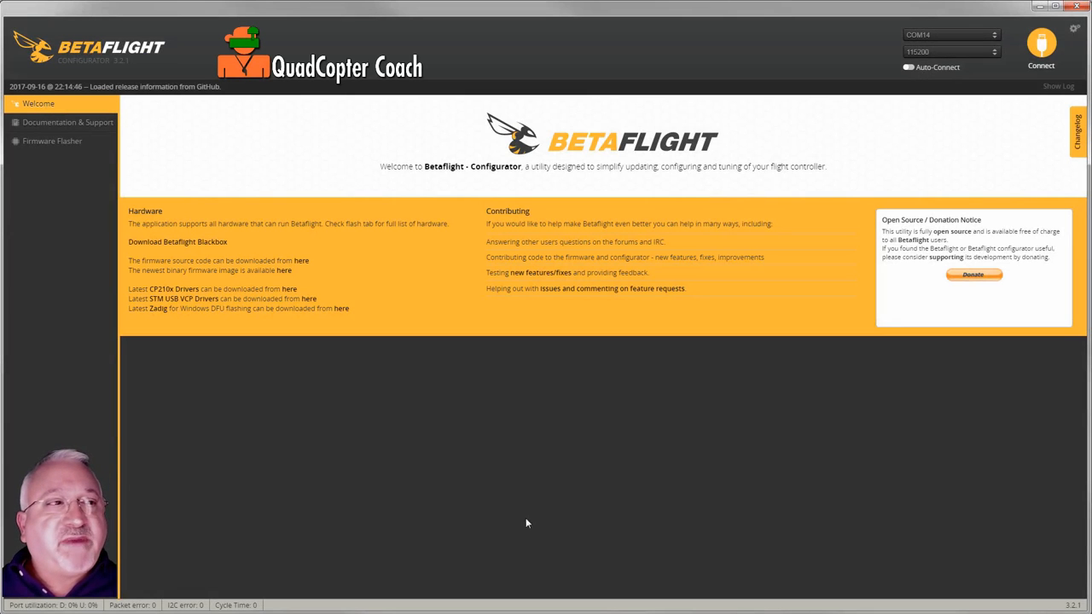
Step: In the Firmware Flasher, select the NAZE board and firmware version 3.1.7
click(51, 140)
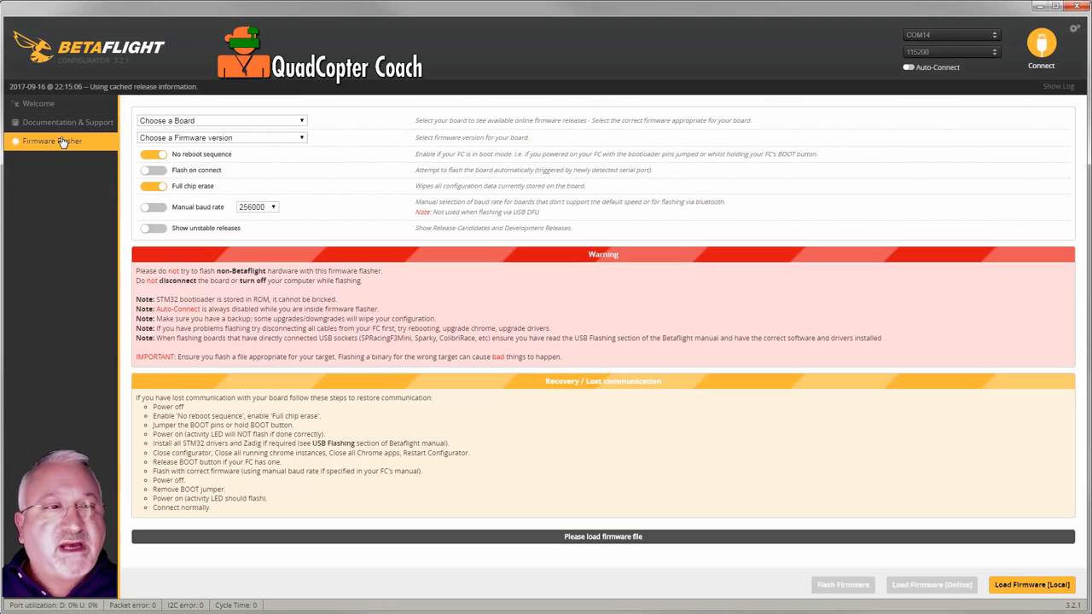
click(220, 120)
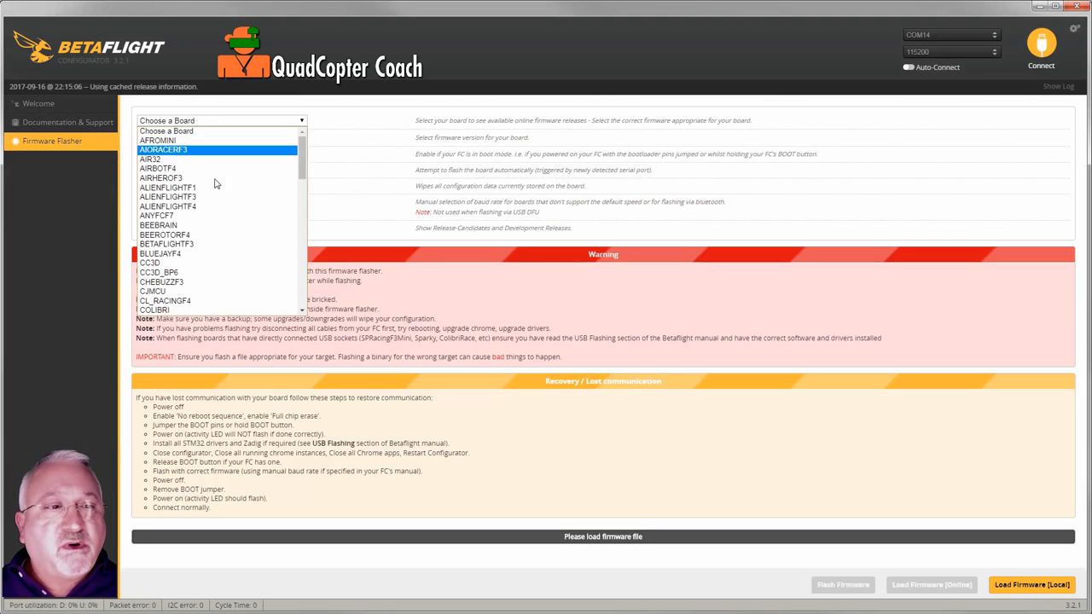
scroll(down, 3)
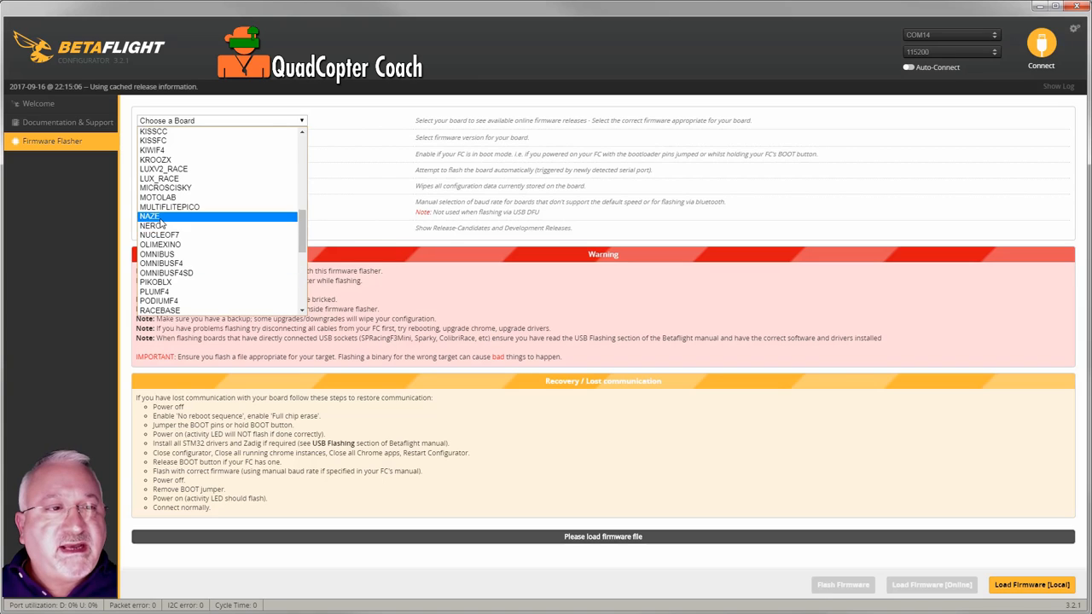
click(147, 217)
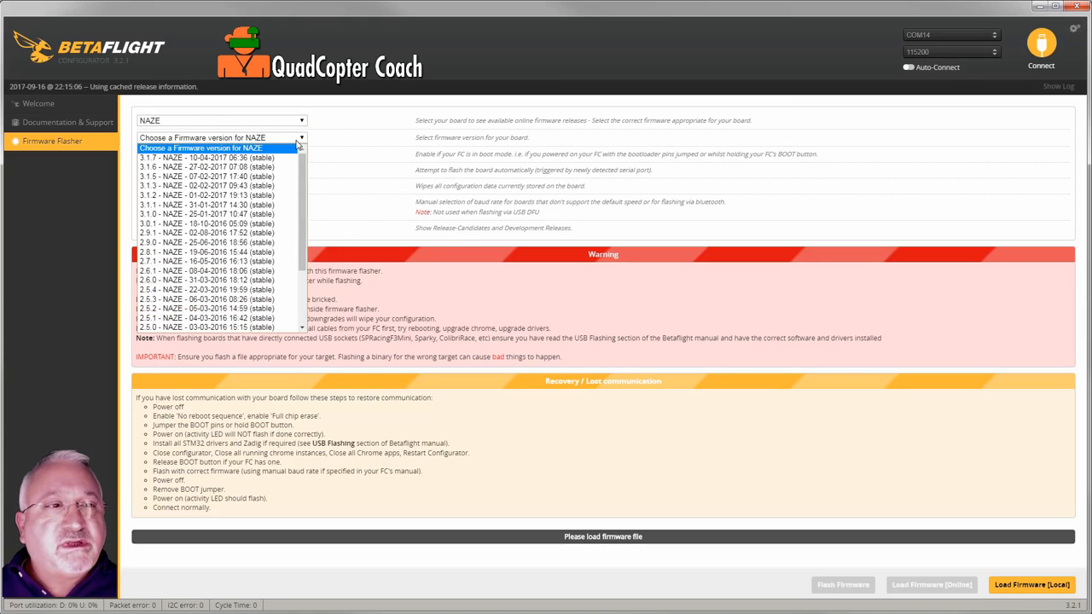
click(214, 159)
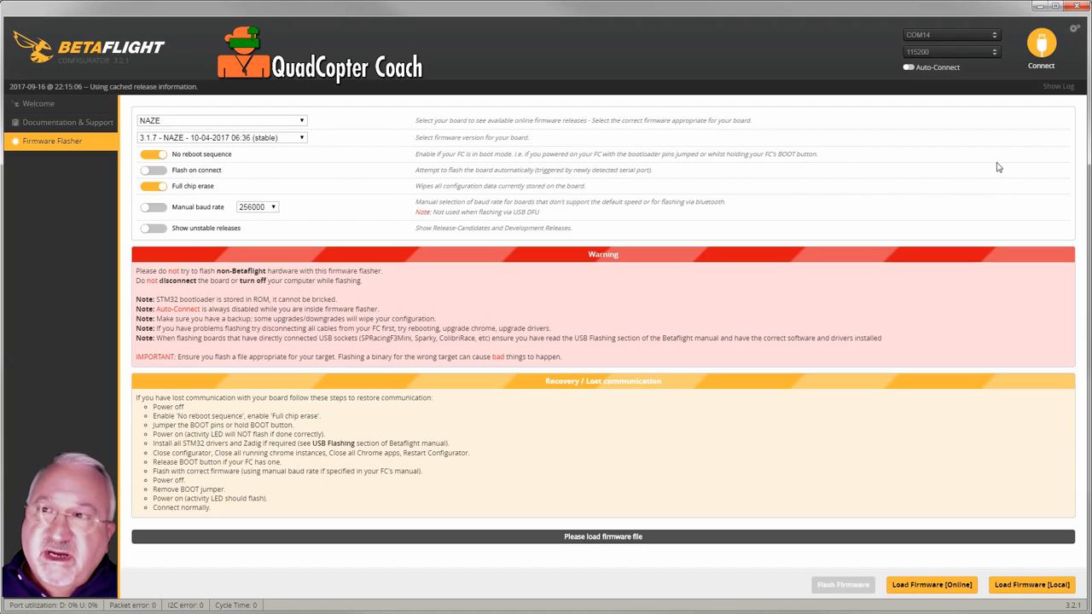
mouse_move(966, 566)
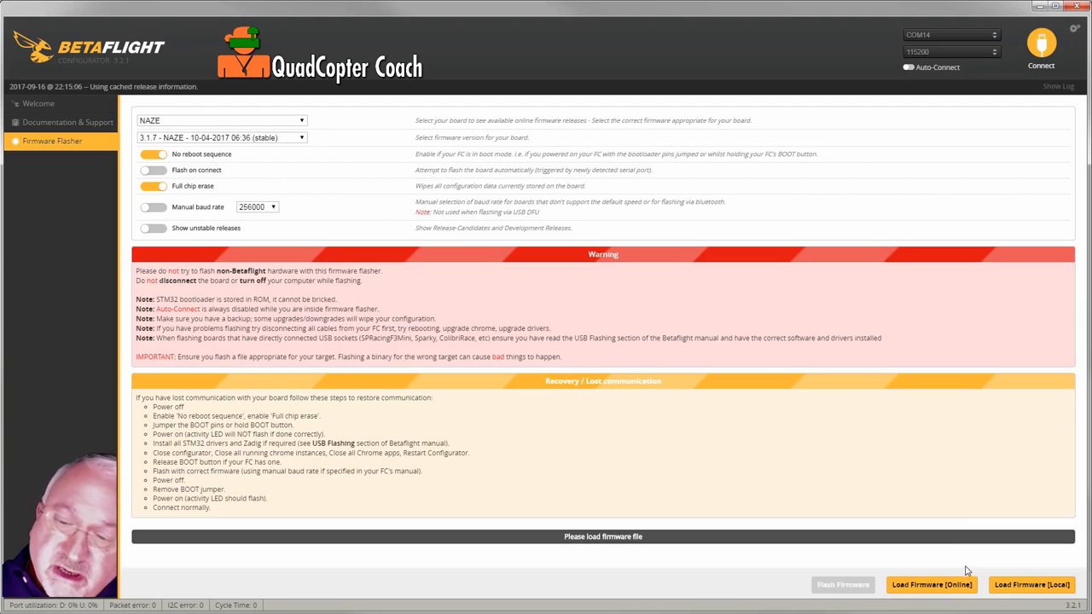
Step: Load the NAZE 3.1.7 firmware online (128072 bytes) with its release notes
click(936, 584)
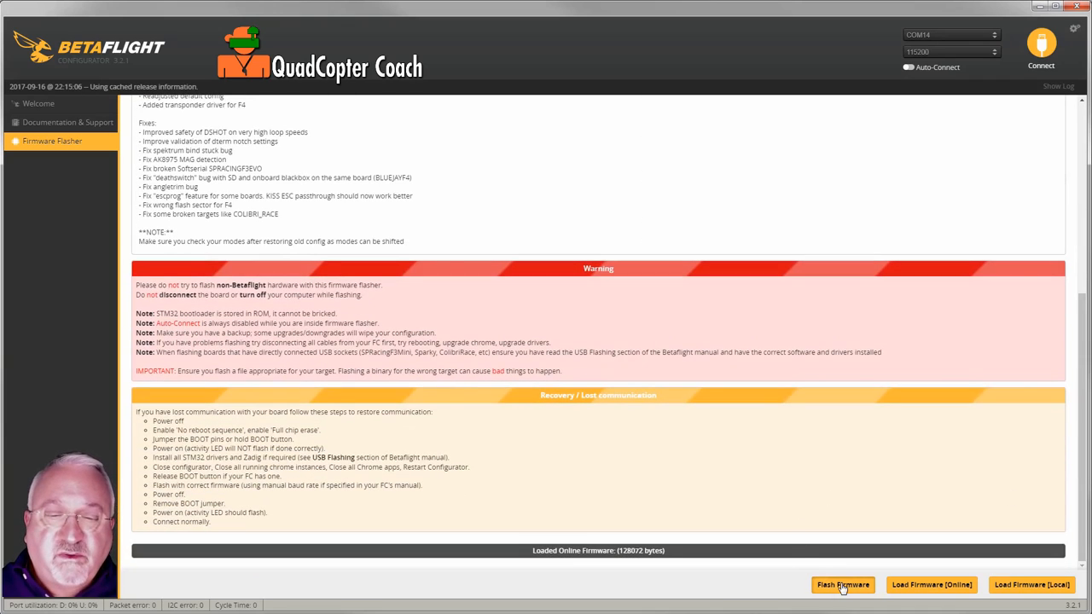
Step: Flash the firmware until Programming: SUCCESSFUL, then connect from the Welcome tab
click(844, 584)
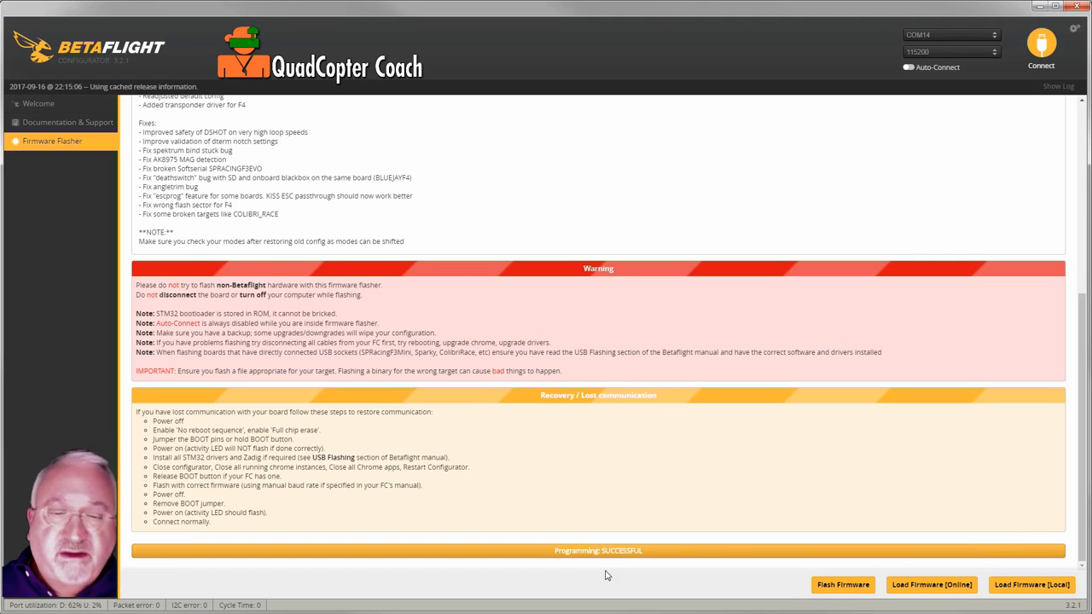
mouse_move(617, 577)
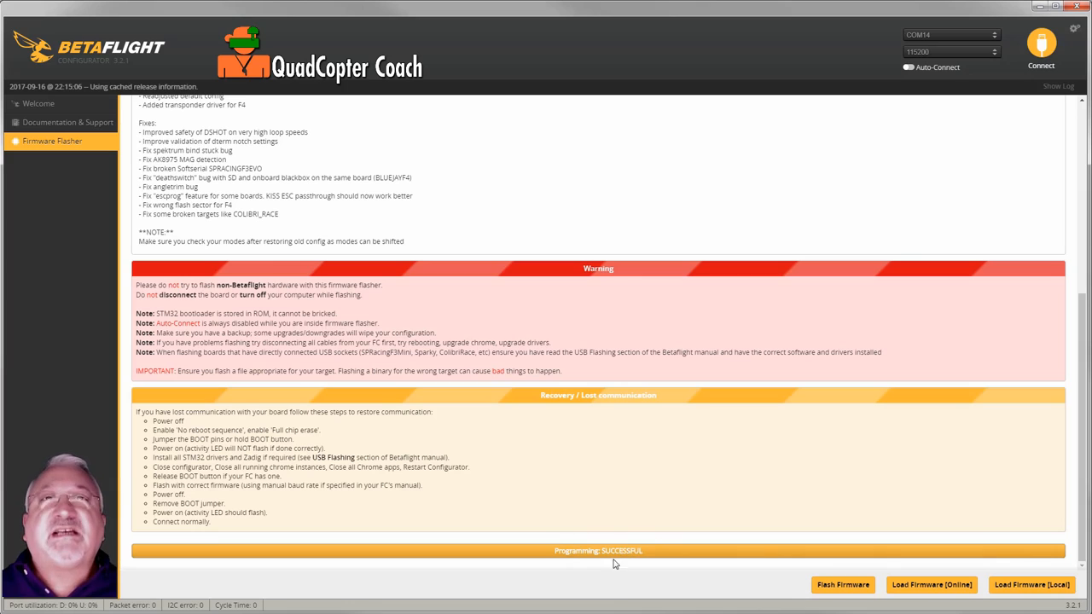
mouse_move(760, 324)
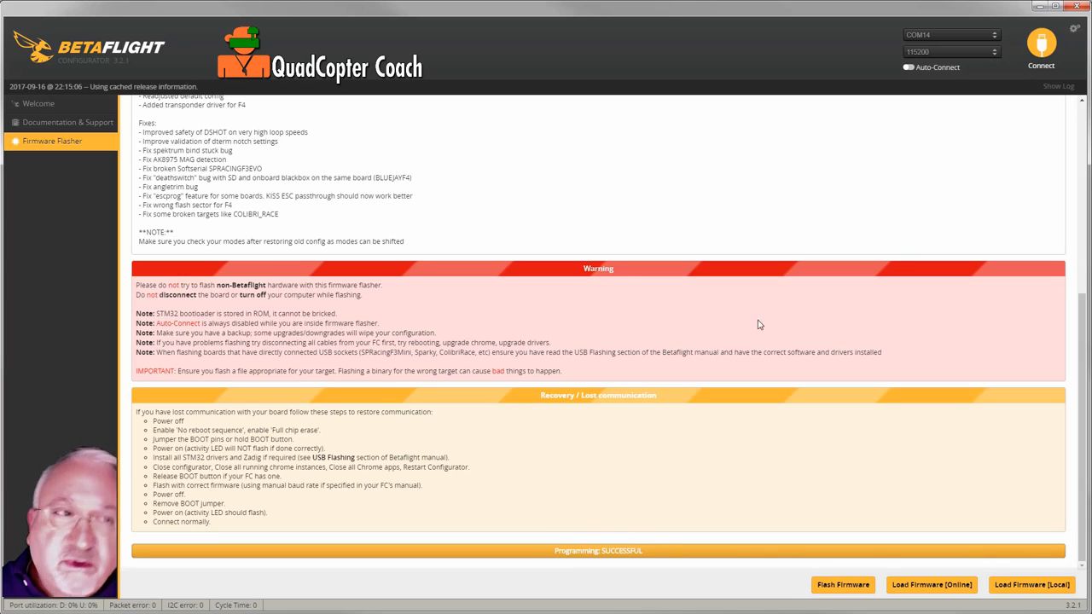
click(37, 105)
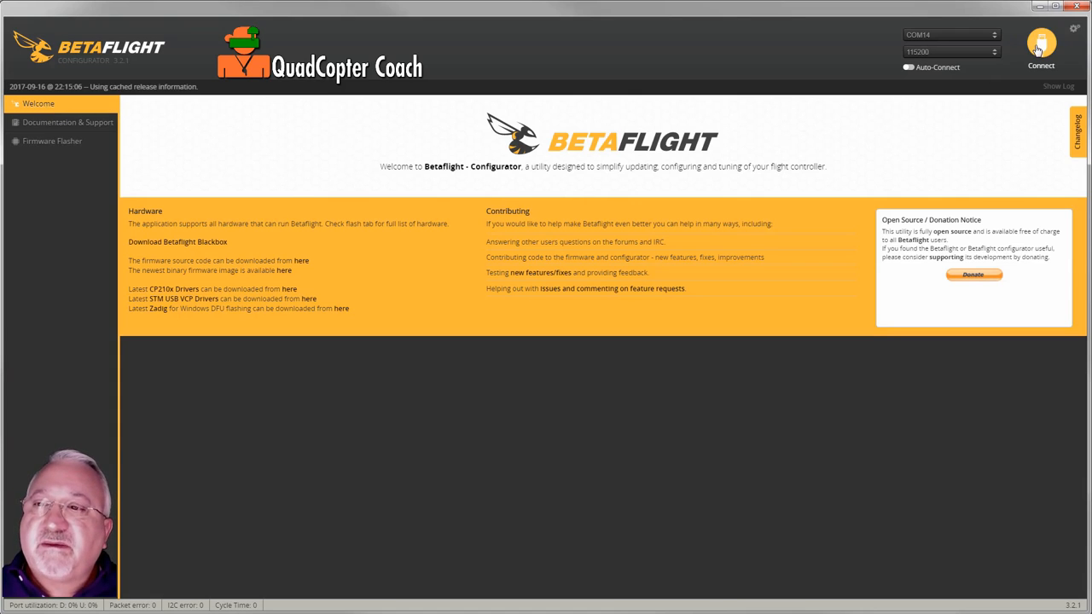
click(1033, 45)
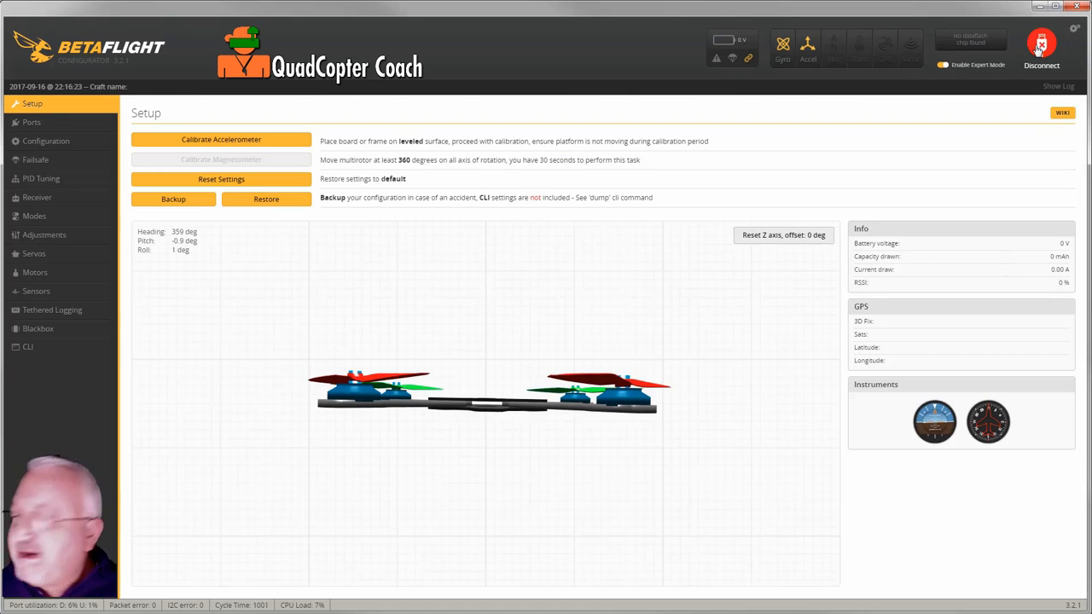